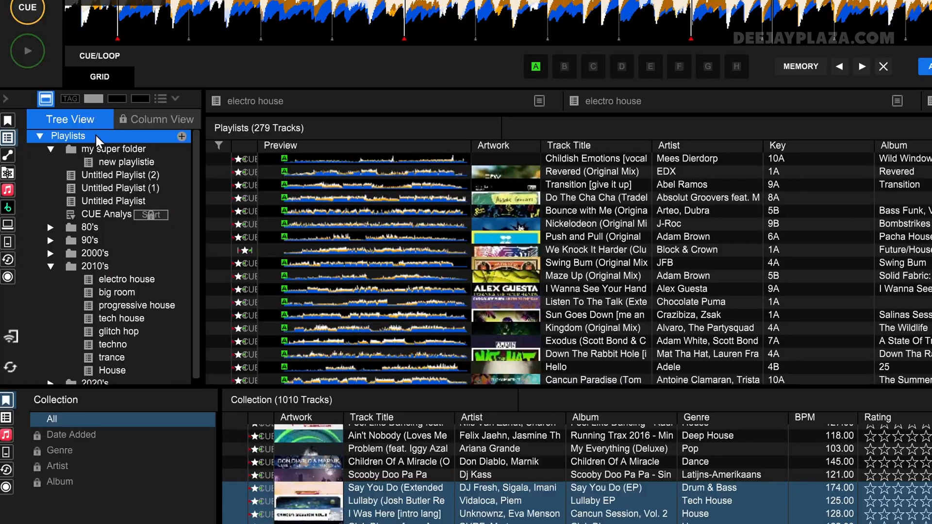
Bring up the Playlists context menu with the playlist creation options.
{"action": "right_click", "coordinate": [66, 136]}
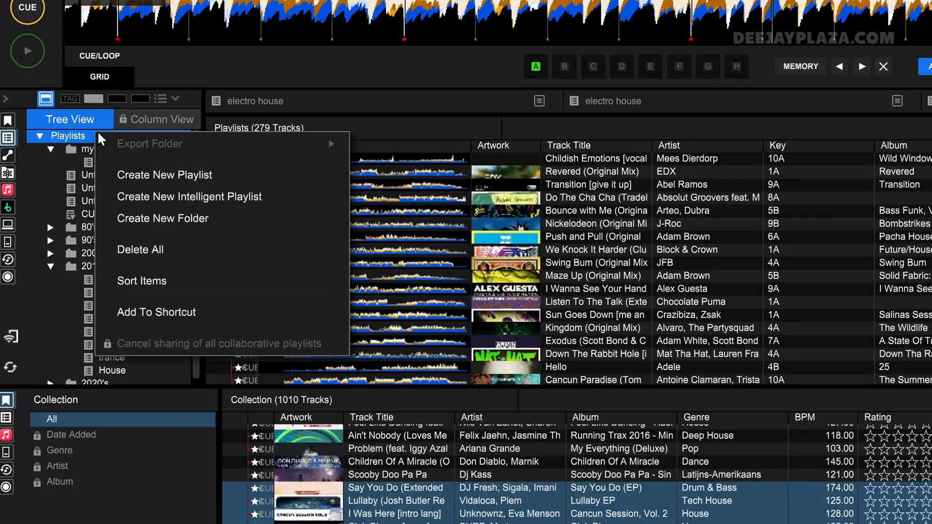
{"action": "mouse_move", "coordinate": [274, 206]}
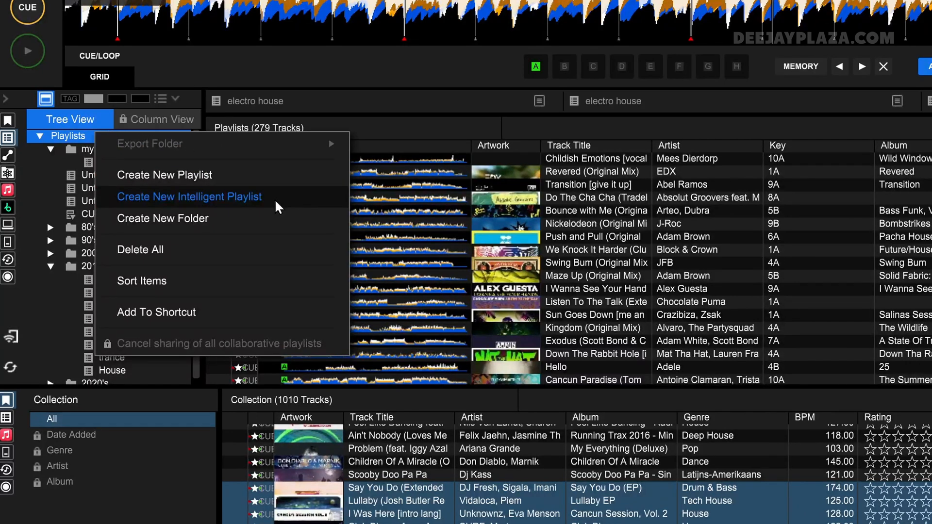
Create a new intelligent playlist and name it '125 - 130 bpm'.
{"action": "left_click", "coordinate": [189, 196]}
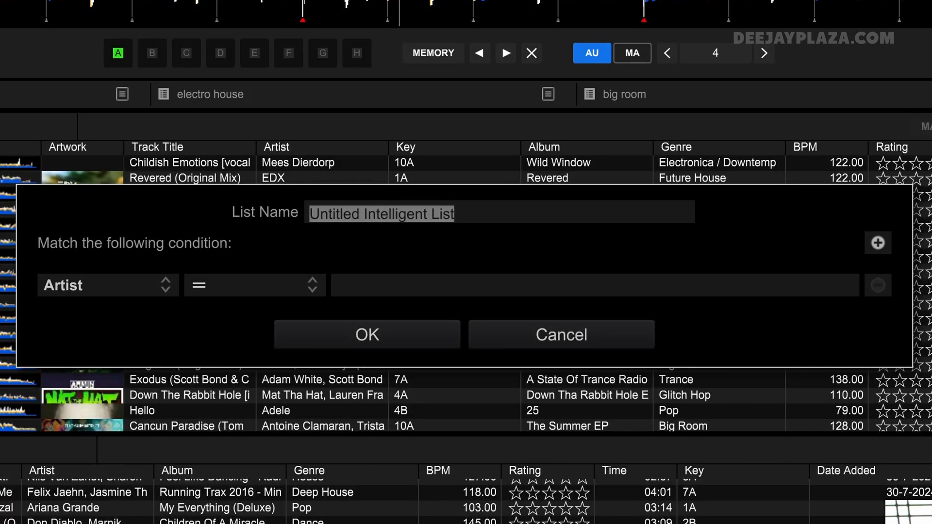
{"action": "mouse_move", "coordinate": [129, 280]}
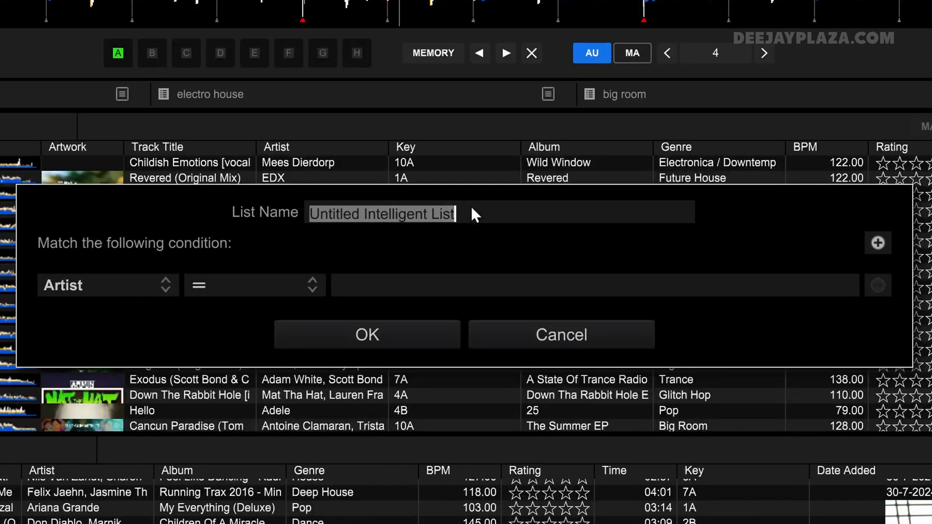
{"action": "type", "text": "1"}
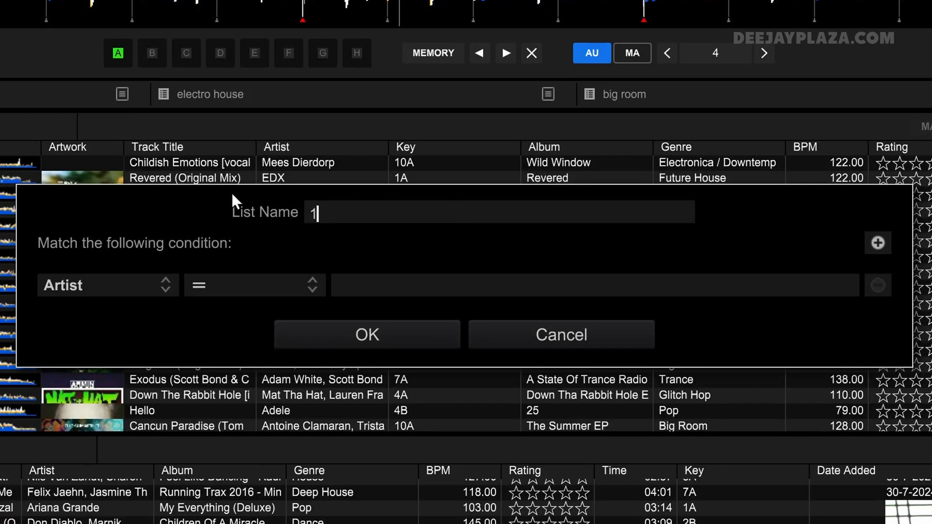
{"action": "type", "text": "25"}
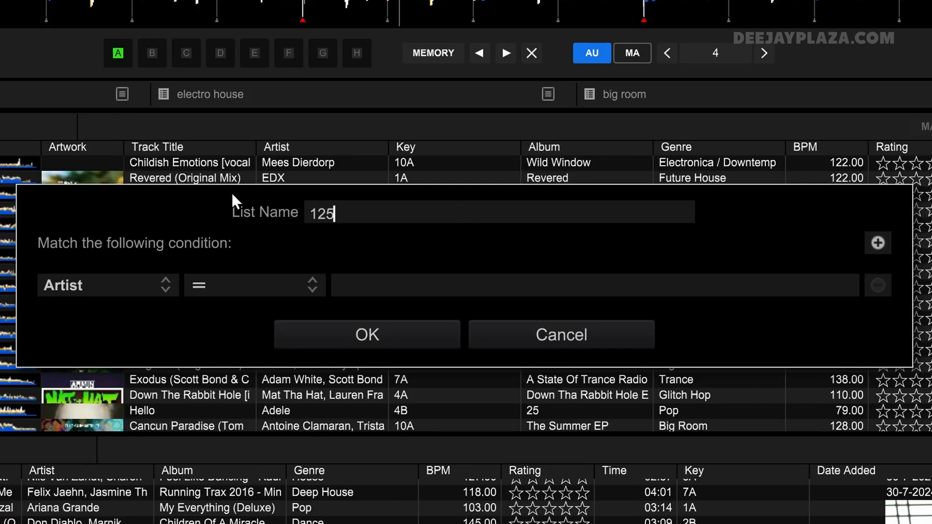
{"action": "type", "text": "- 130 b"}
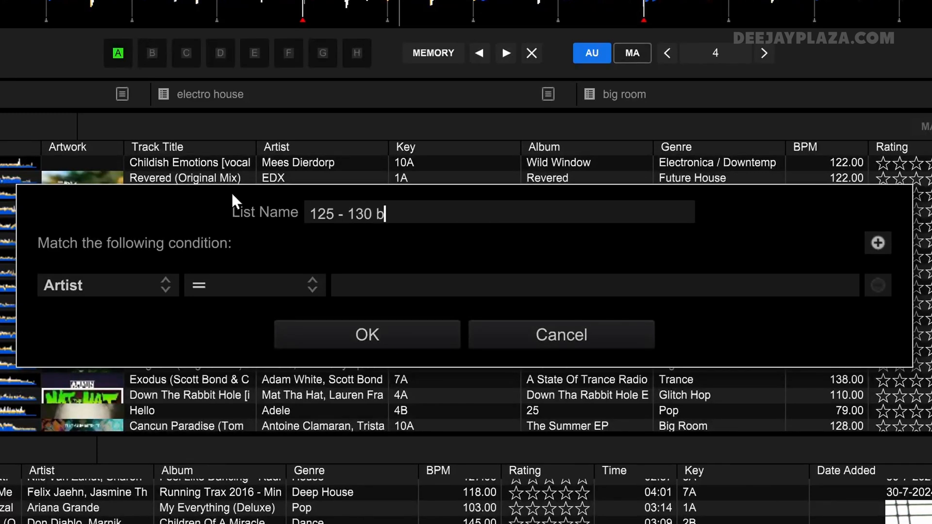
{"action": "type", "text": "pm"}
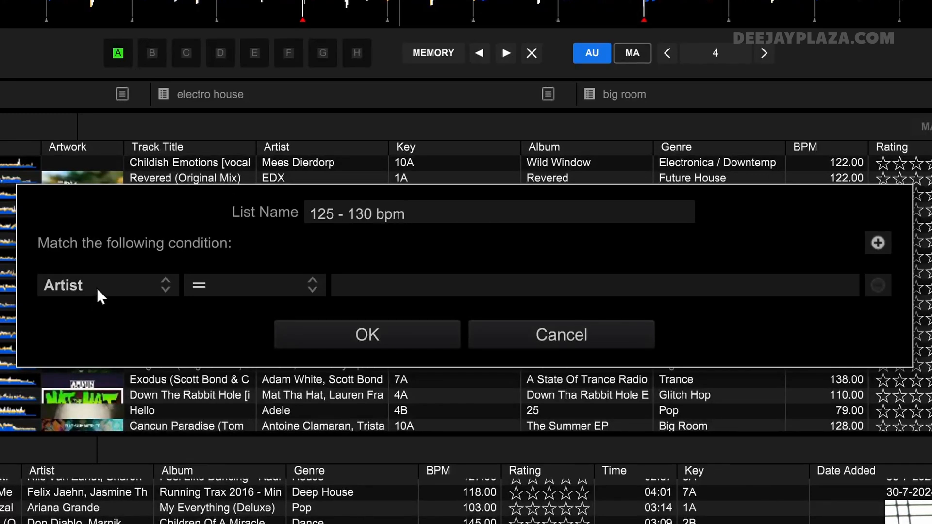
{"action": "left_click", "coordinate": [497, 213]}
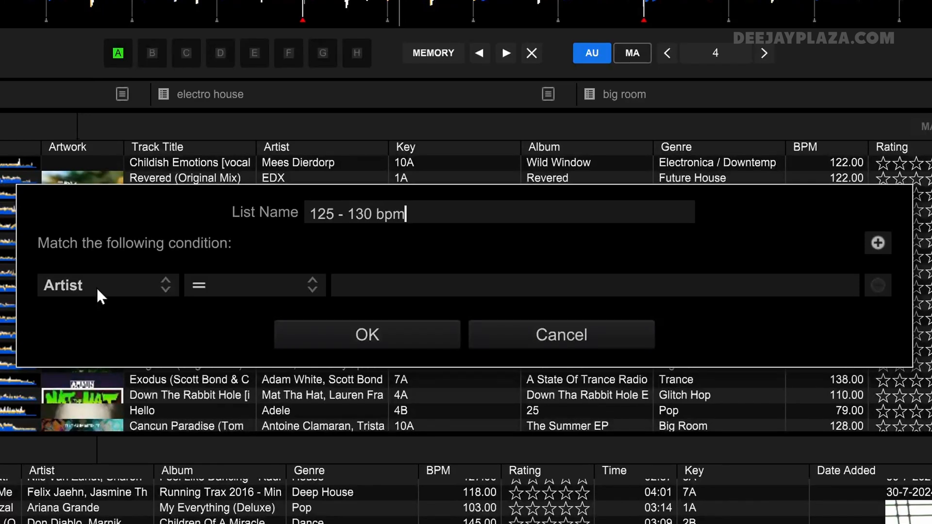
Make the playlist's first condition filter on the BPM field.
{"action": "left_click", "coordinate": [107, 284]}
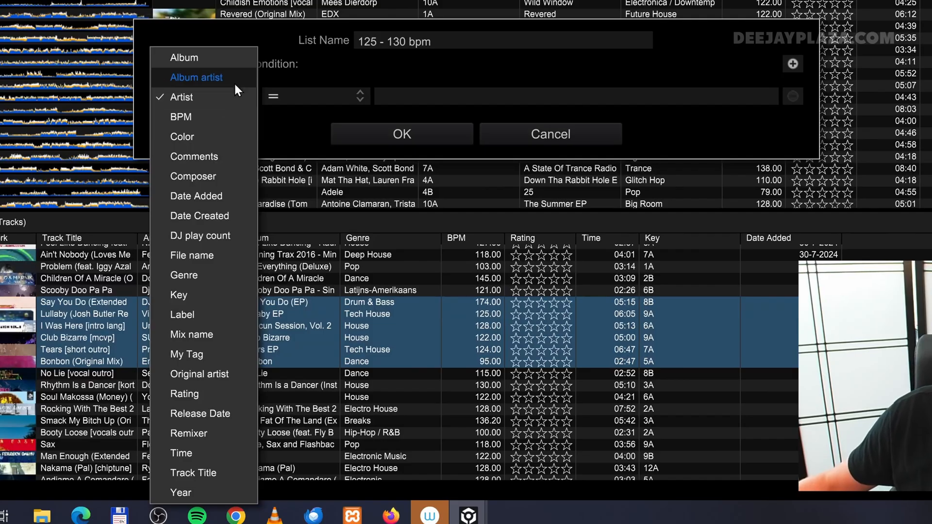
{"action": "mouse_move", "coordinate": [237, 70]}
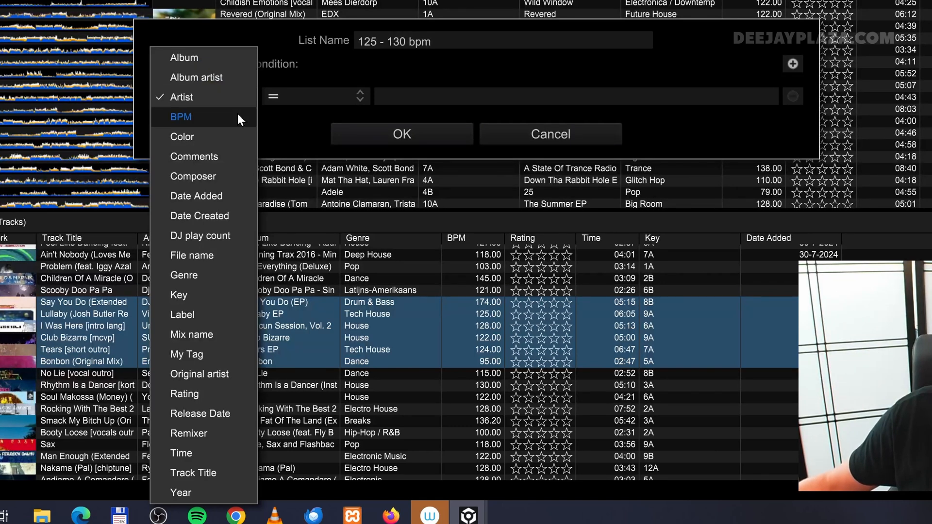
{"action": "mouse_move", "coordinate": [196, 197]}
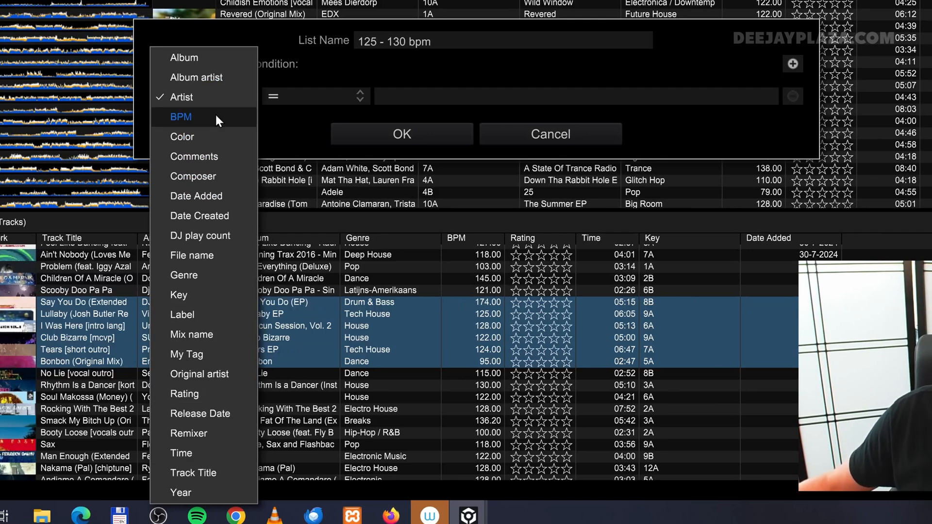
{"action": "left_click", "coordinate": [180, 116]}
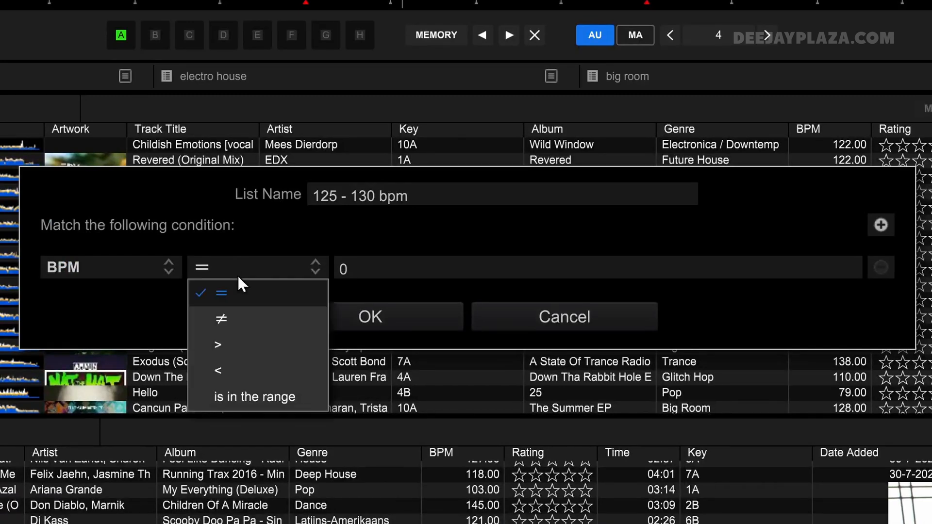
{"action": "mouse_move", "coordinate": [246, 279]}
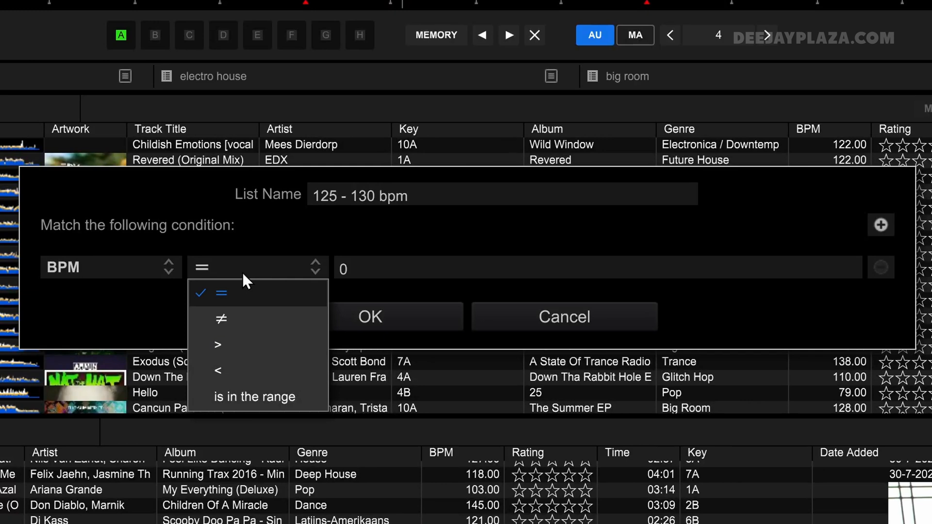
{"action": "mouse_move", "coordinate": [231, 354]}
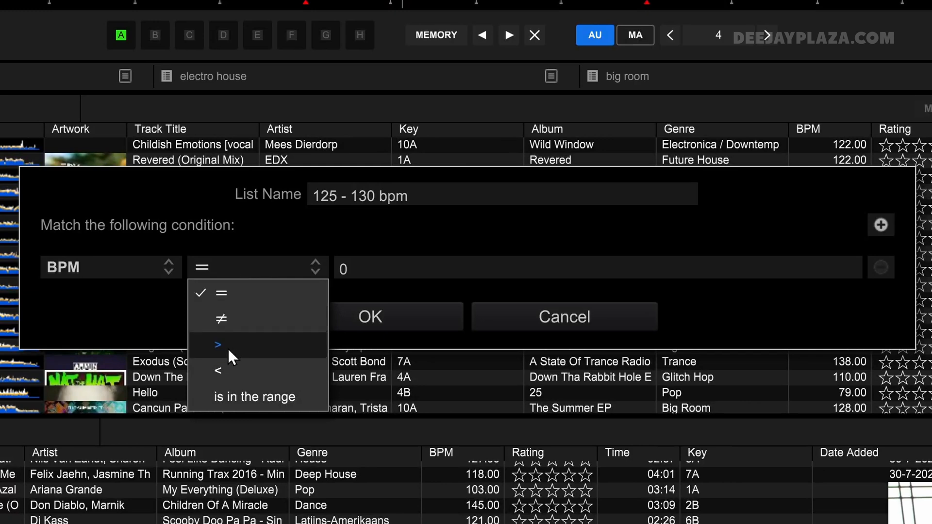
{"action": "mouse_move", "coordinate": [232, 396]}
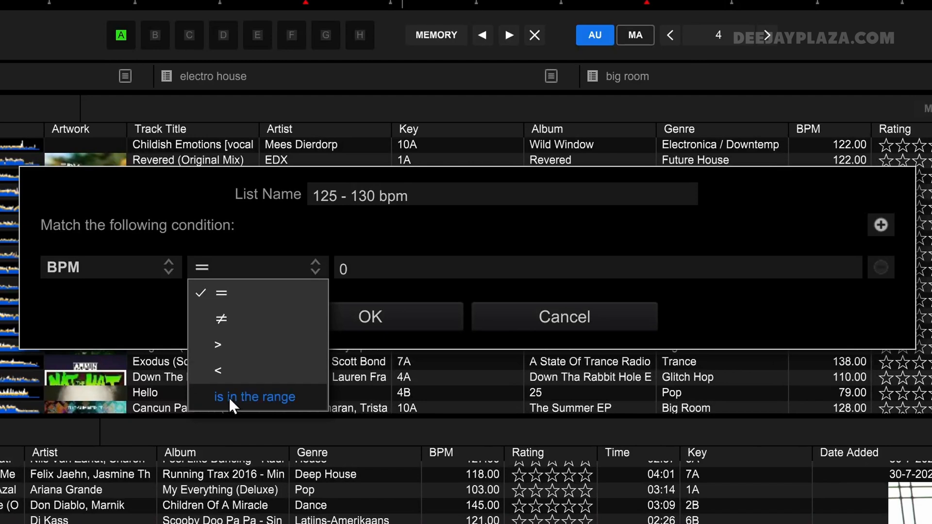
{"action": "mouse_move", "coordinate": [244, 403]}
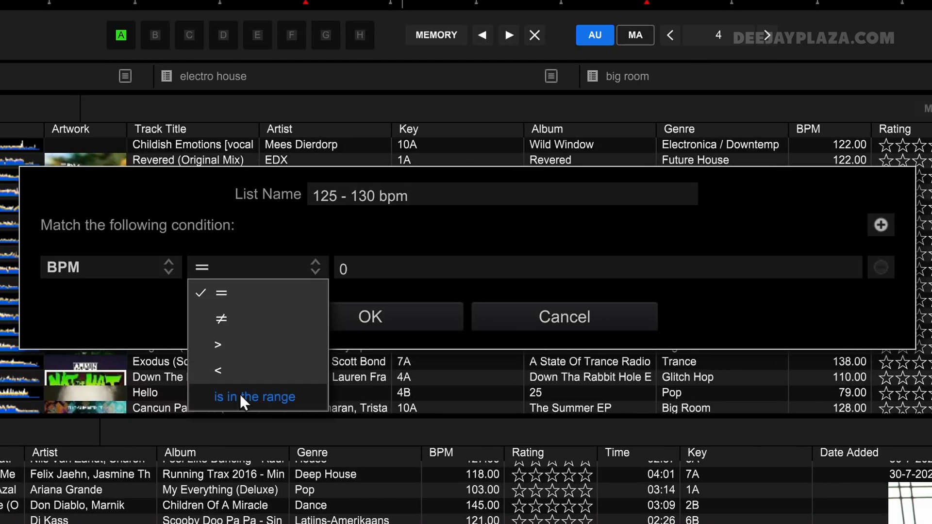
Set the BPM condition to 'is in the range' from 125 to 130.
{"action": "left_click", "coordinate": [254, 396]}
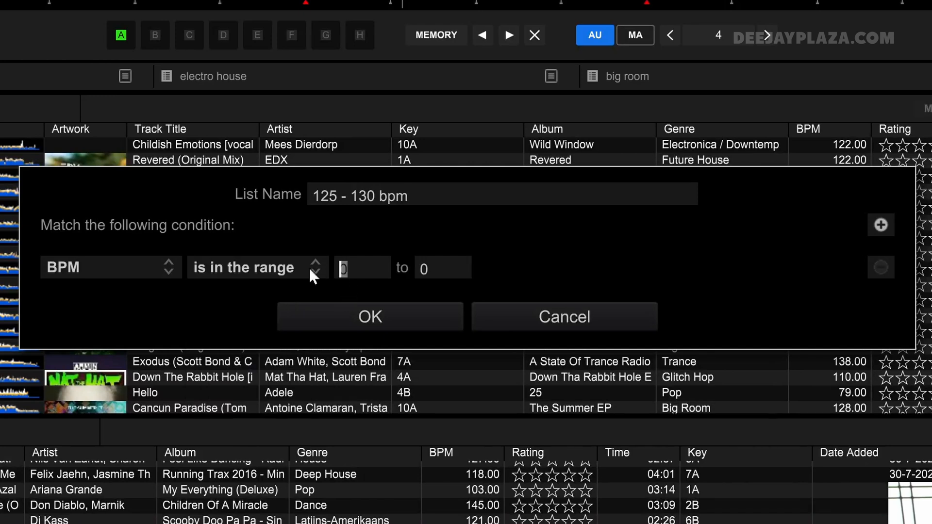
{"action": "type", "text": "125"}
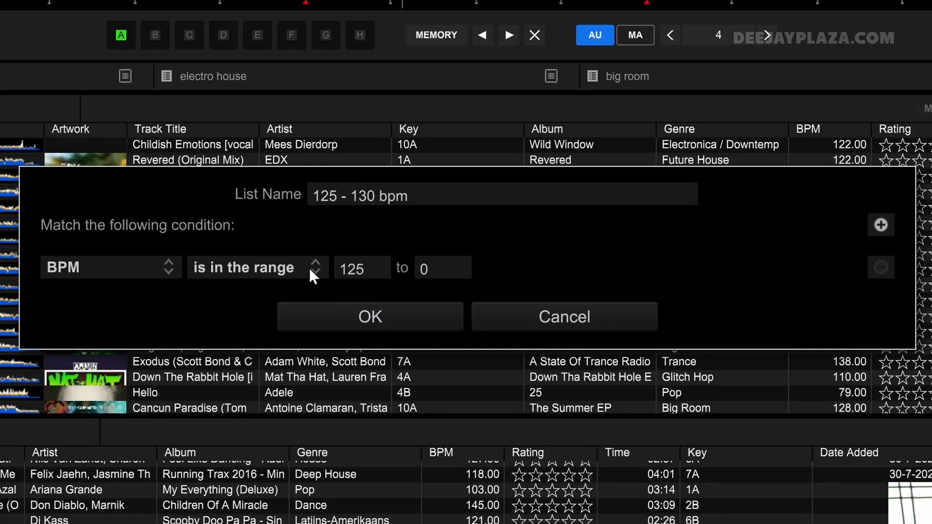
{"action": "left_click", "coordinate": [361, 268]}
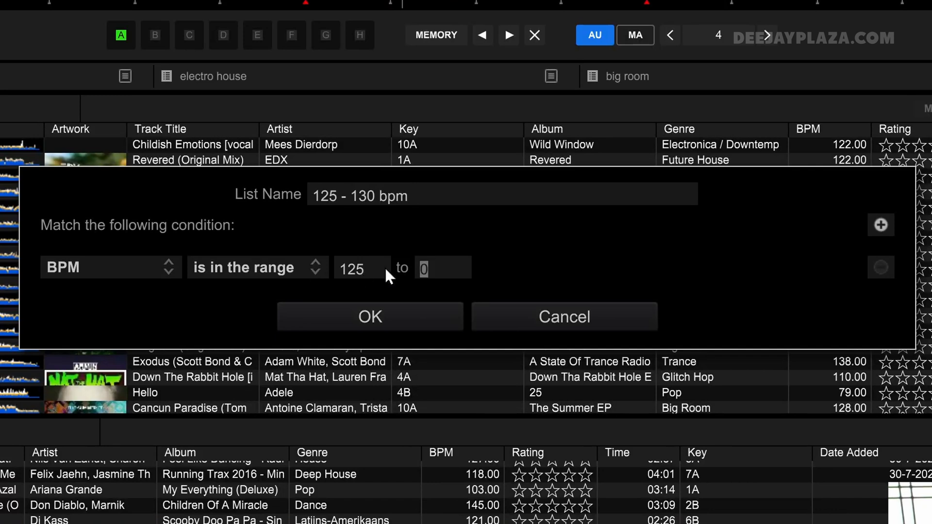
{"action": "type", "text": "130"}
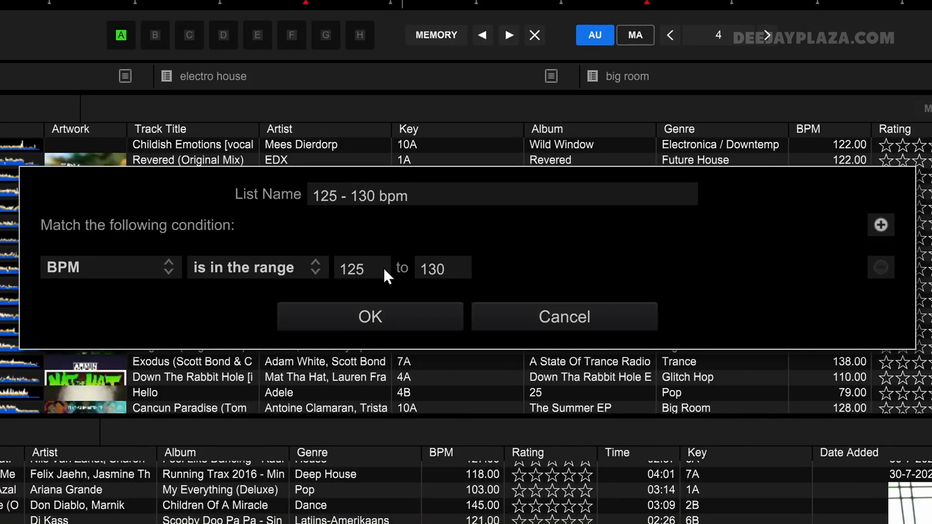
Add a second condition requiring Genre equal to Electro House.
{"action": "left_click", "coordinate": [443, 268]}
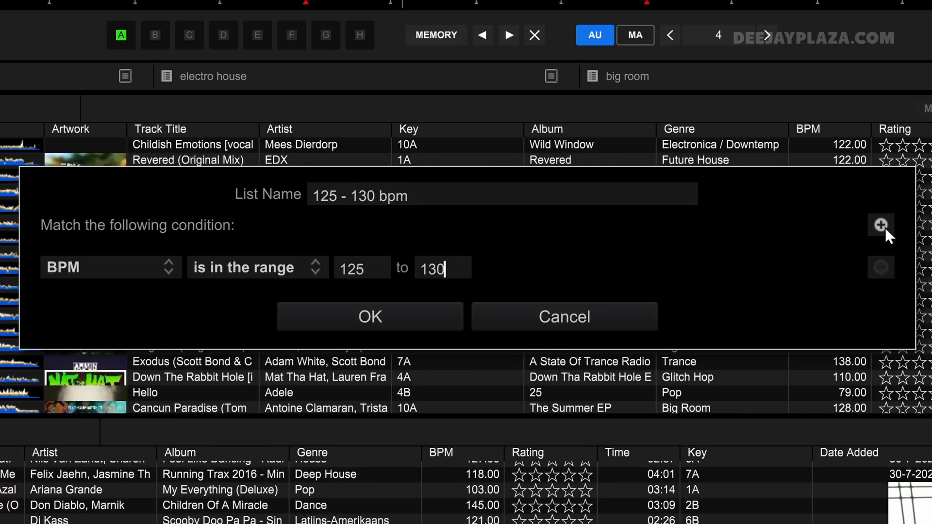
{"action": "left_click", "coordinate": [881, 224]}
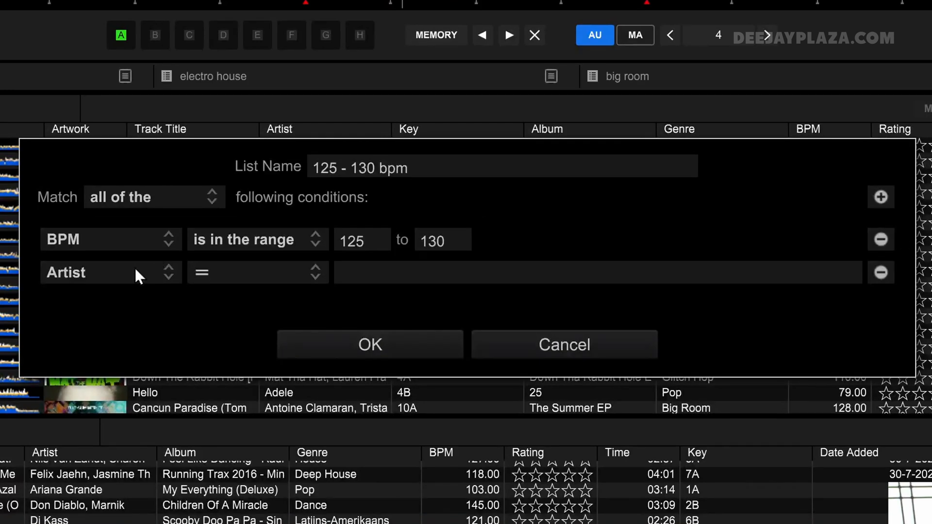
{"action": "left_click", "coordinate": [109, 272]}
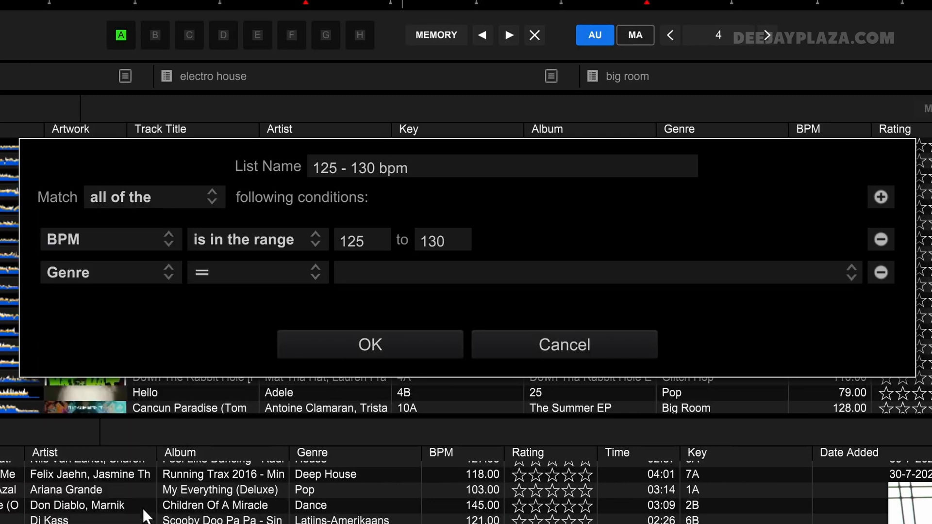
{"action": "left_click", "coordinate": [257, 272]}
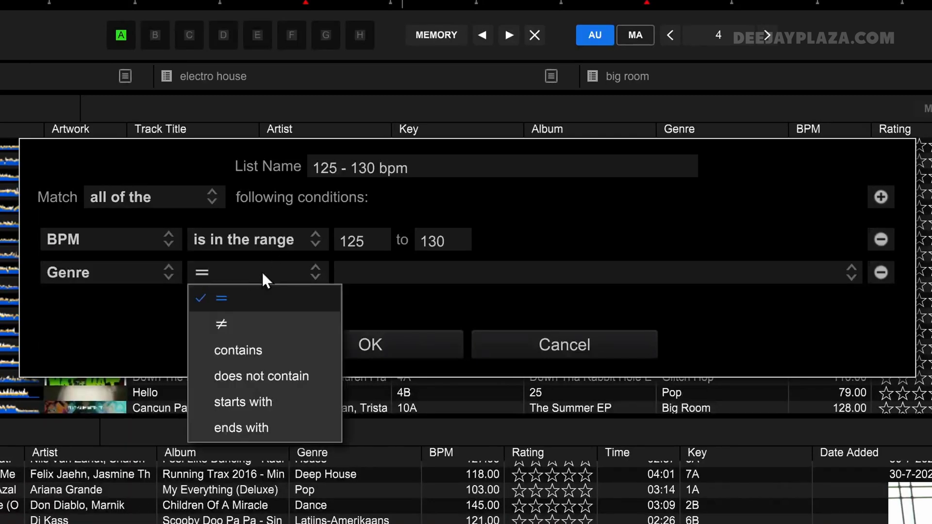
{"action": "left_click", "coordinate": [221, 298]}
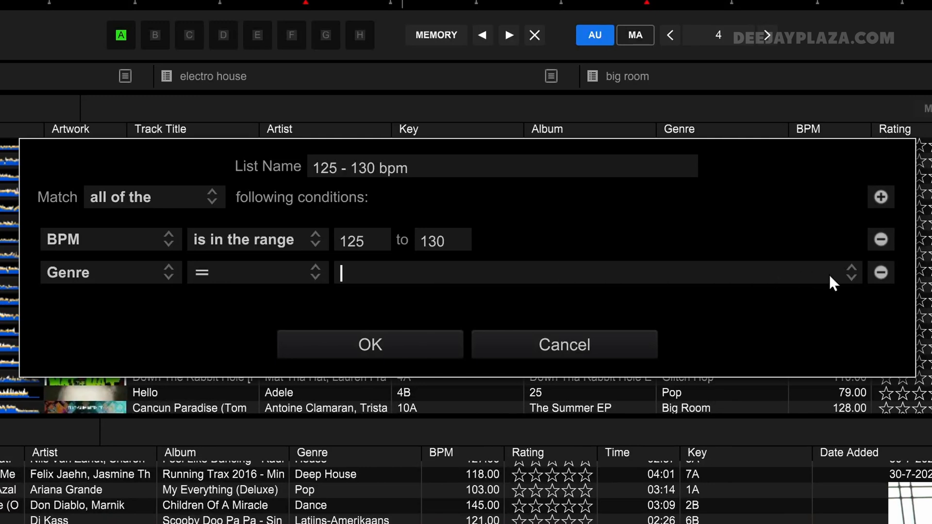
{"action": "type", "text": "EDM / Top / Nu Disco"}
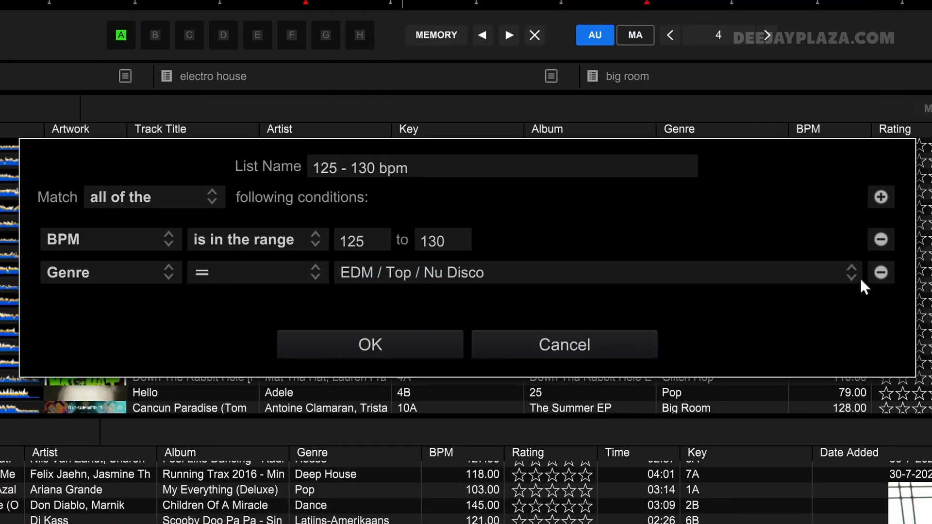
{"action": "mouse_move", "coordinate": [865, 274]}
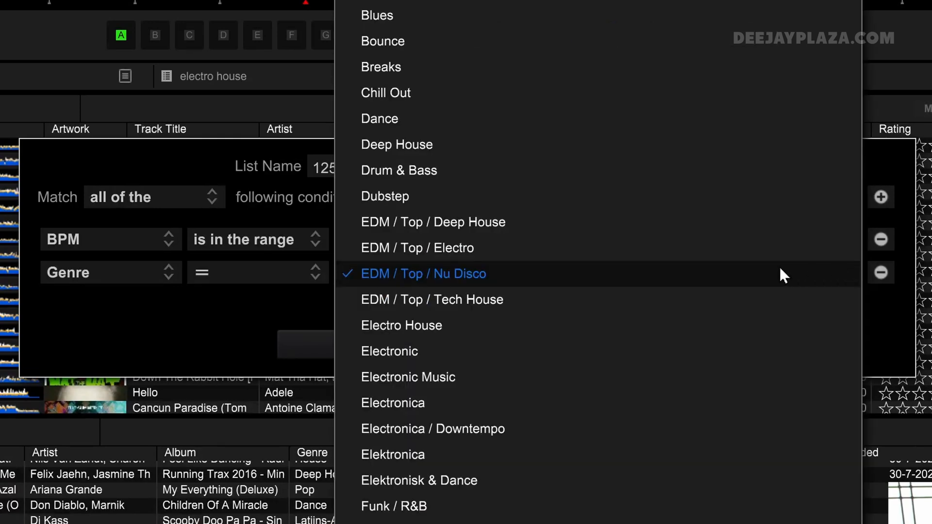
{"action": "left_click", "coordinate": [401, 325]}
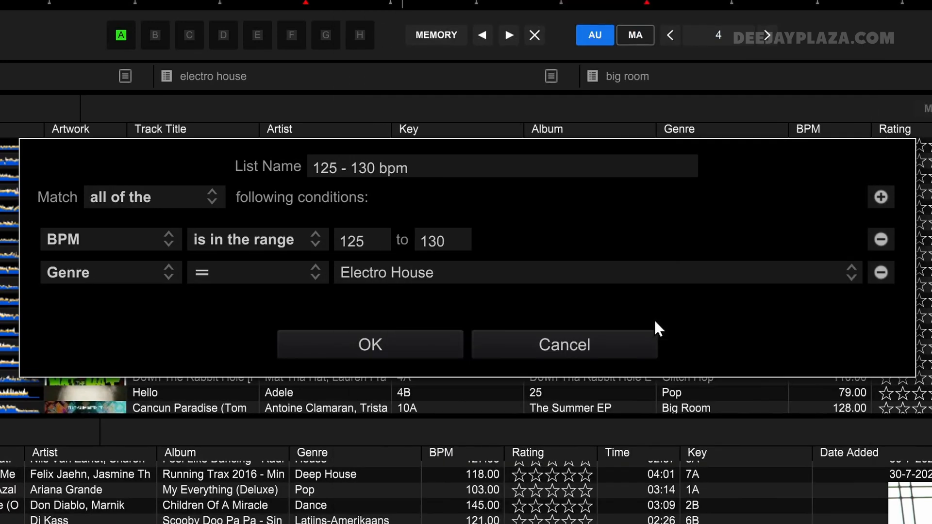
Save the intelligent playlist, which lists 99 matching tracks.
{"action": "left_click", "coordinate": [370, 344]}
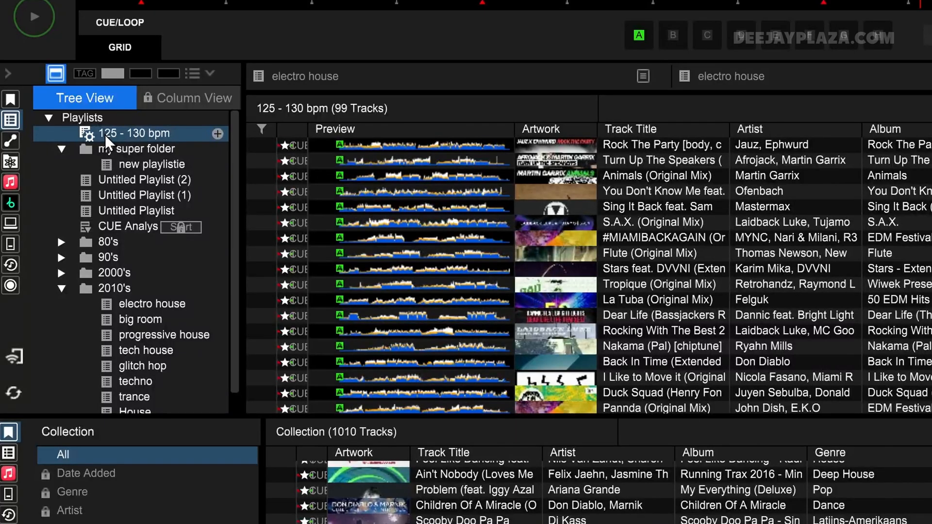
{"action": "mouse_move", "coordinate": [129, 141]}
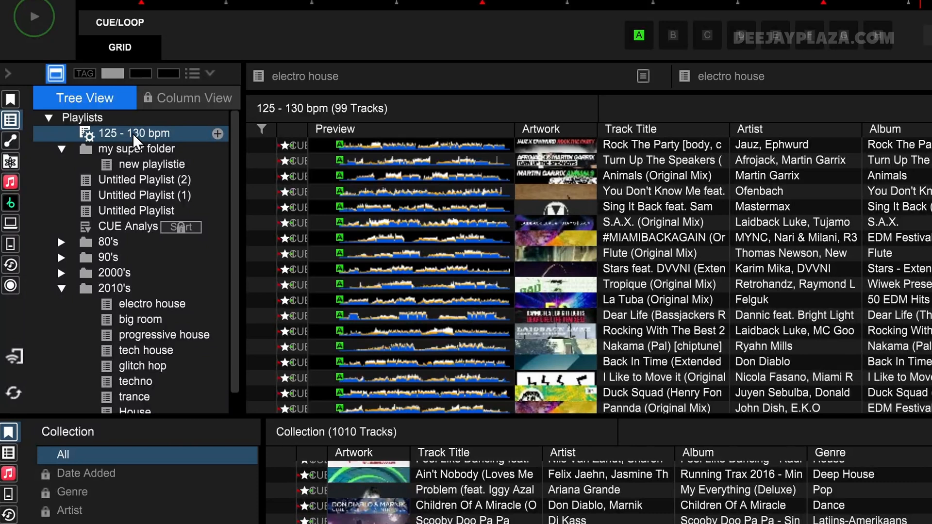
Edit the '125 - 130 bpm' playlist and remove its Genre condition.
{"action": "right_click", "coordinate": [131, 133]}
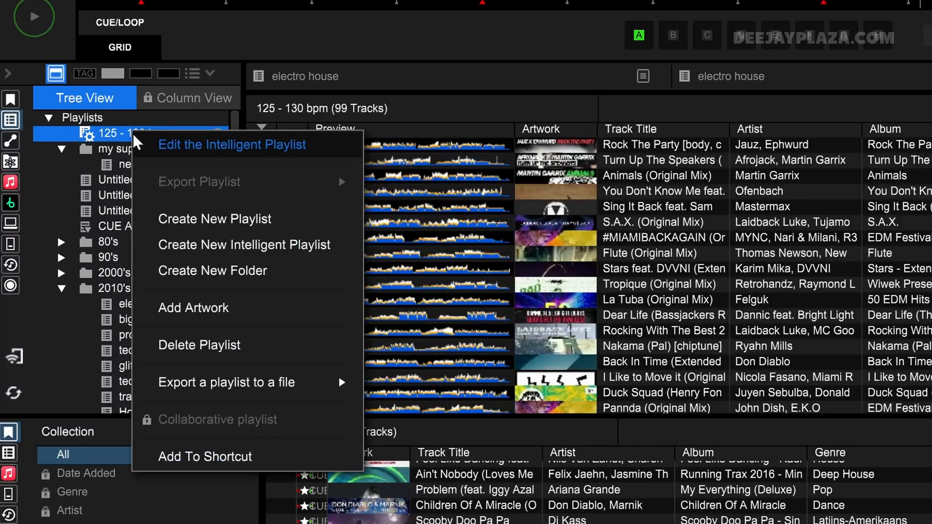
{"action": "mouse_move", "coordinate": [322, 154]}
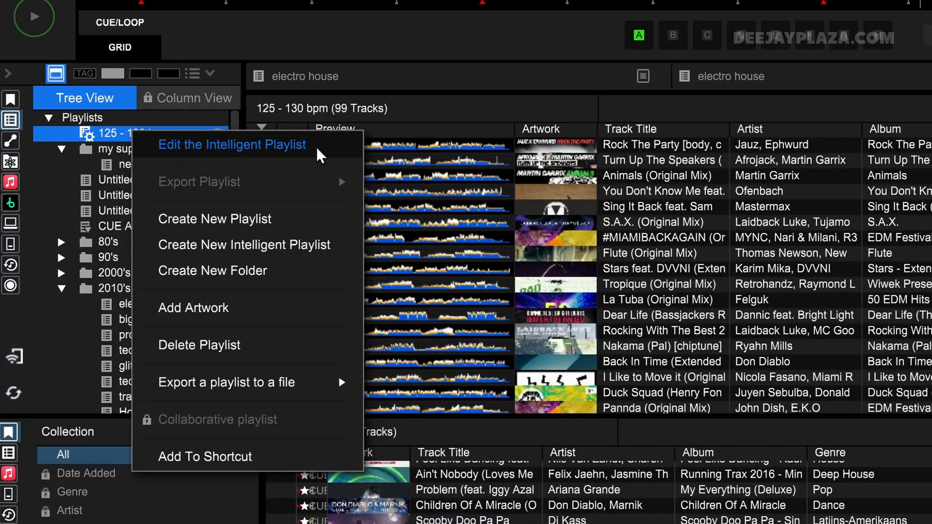
{"action": "mouse_move", "coordinate": [330, 155]}
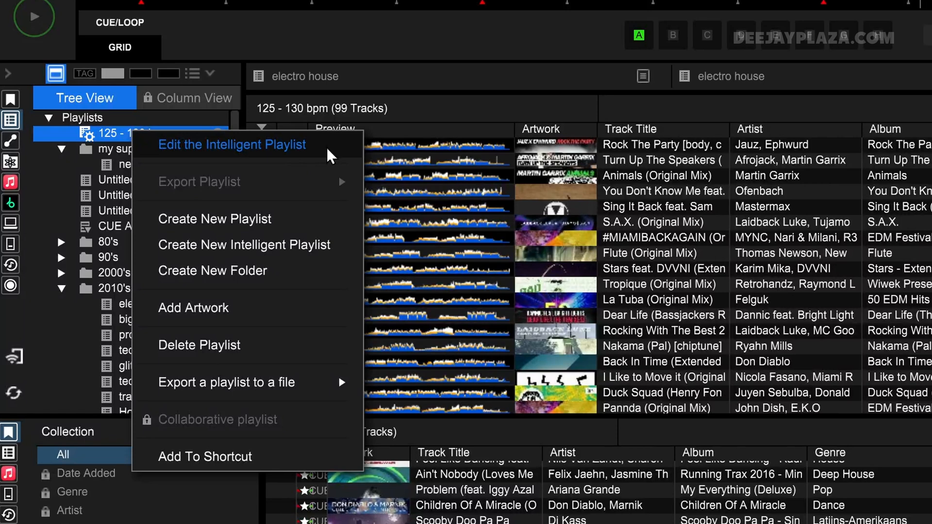
{"action": "left_click", "coordinate": [231, 145]}
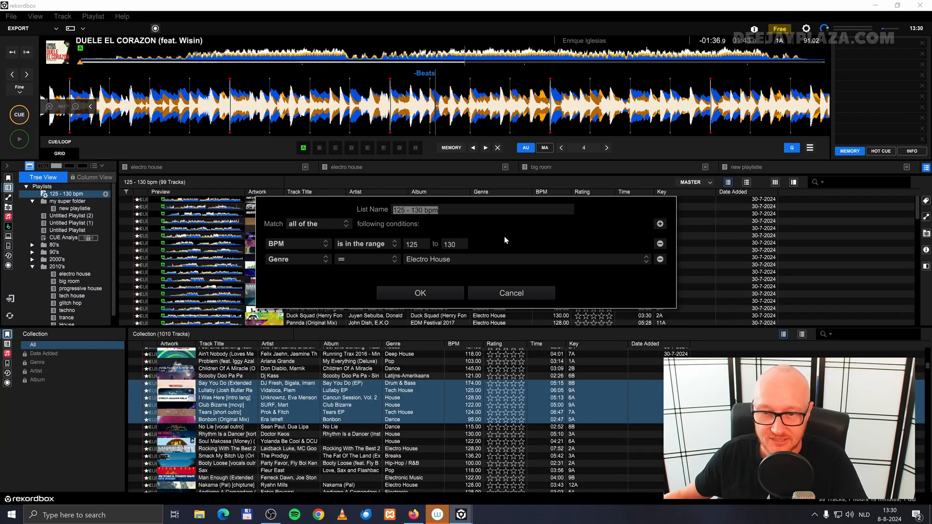
{"action": "mouse_move", "coordinate": [657, 266]}
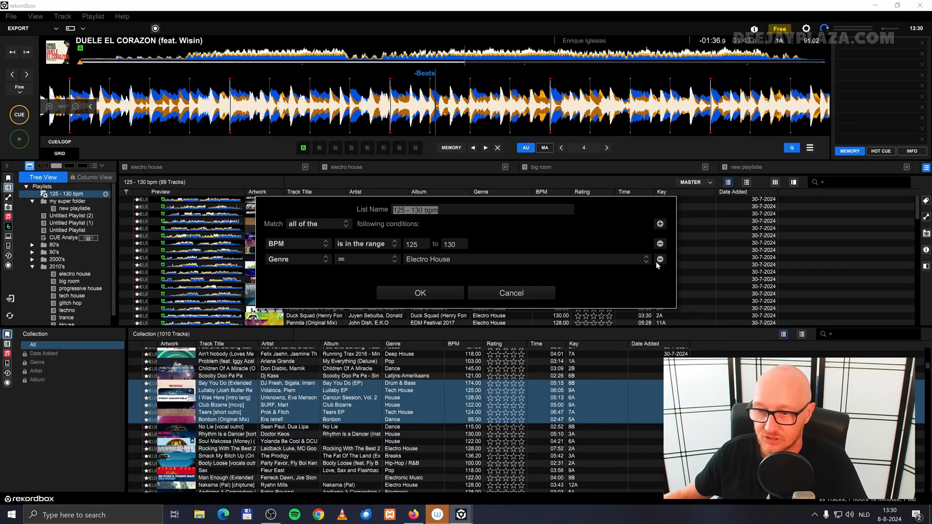
{"action": "mouse_move", "coordinate": [658, 265]}
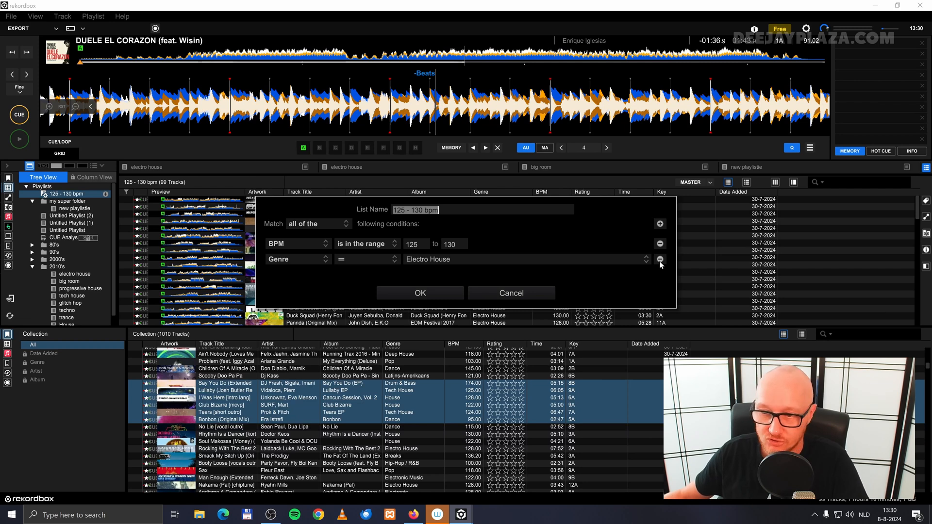
{"action": "left_click", "coordinate": [659, 259]}
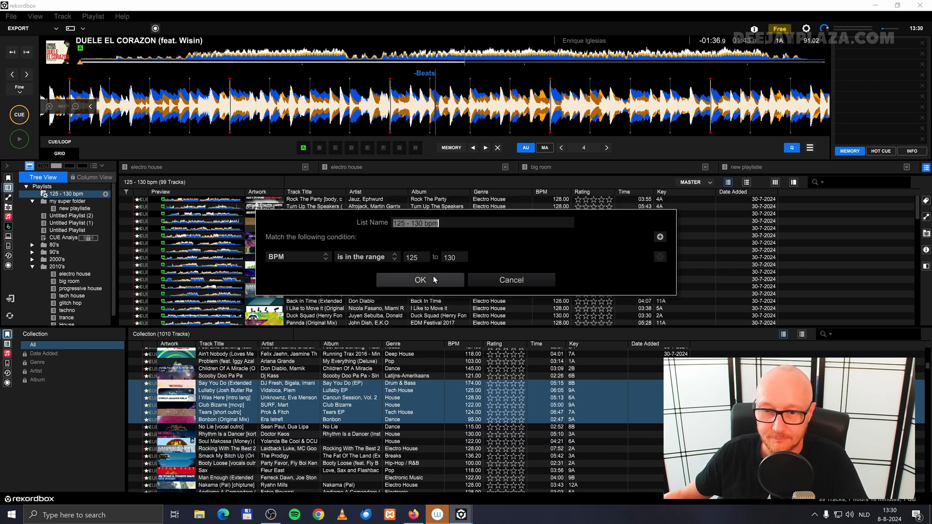
Save the BPM-only playlist, now 560 tracks, then switch to the big room playlist.
{"action": "left_click", "coordinate": [420, 280]}
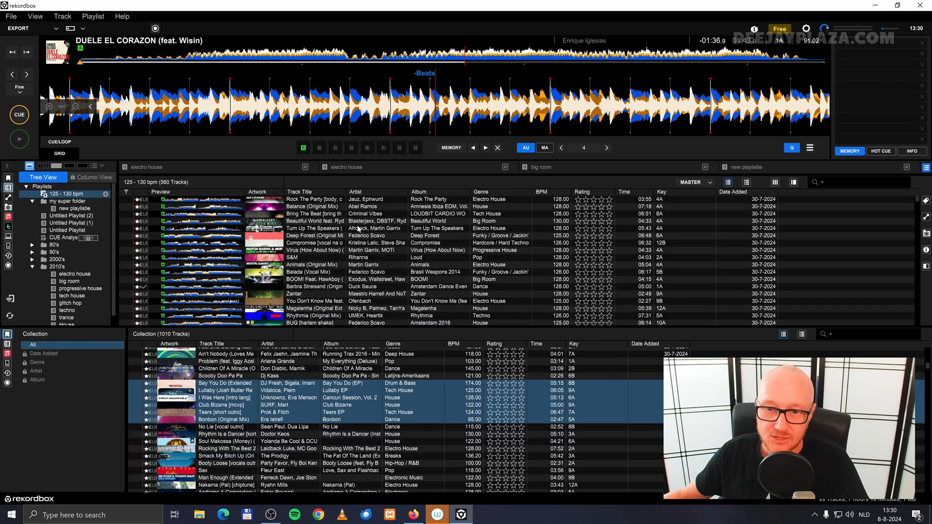
{"action": "scroll", "scroll_direction": "down", "scroll_amount": 3}
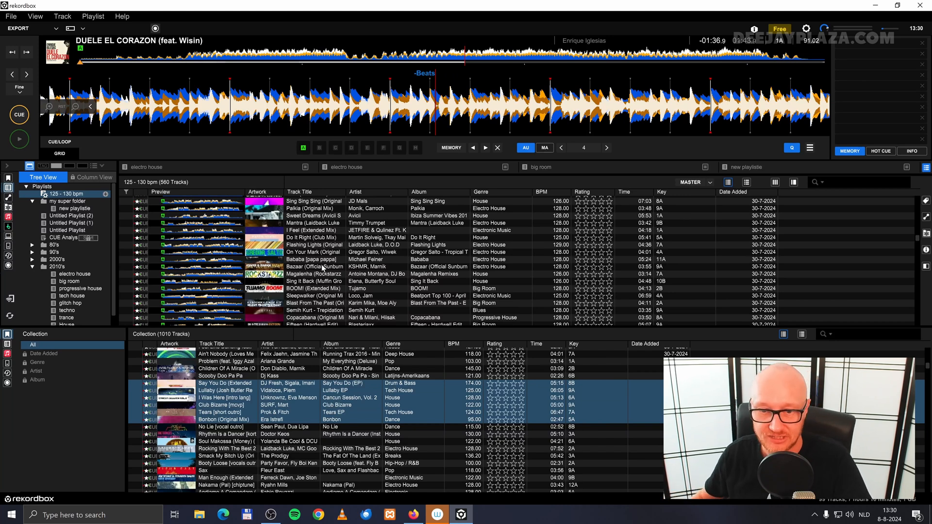
{"action": "left_click", "coordinate": [69, 281]}
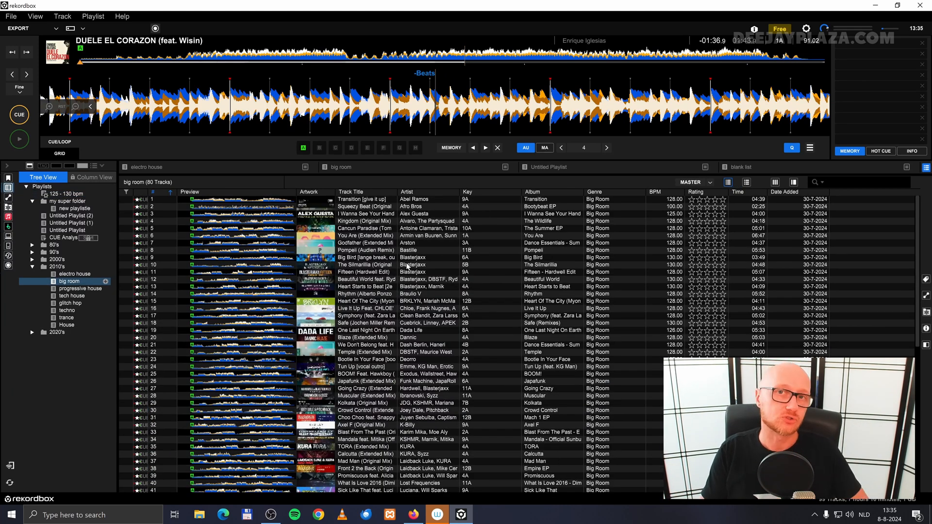